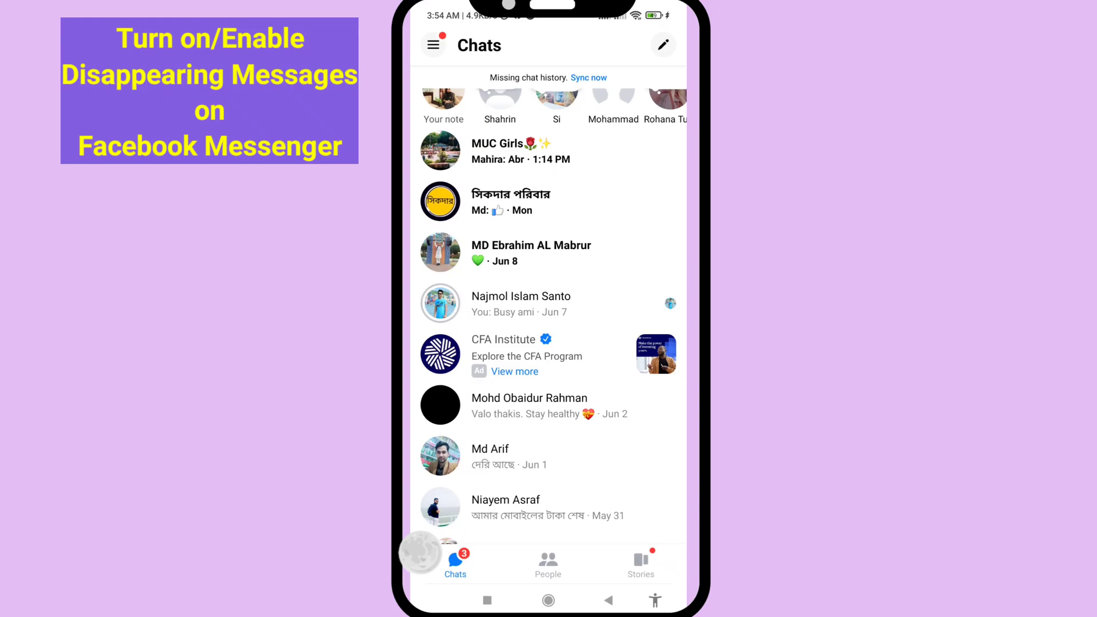
scroll(down, 3)
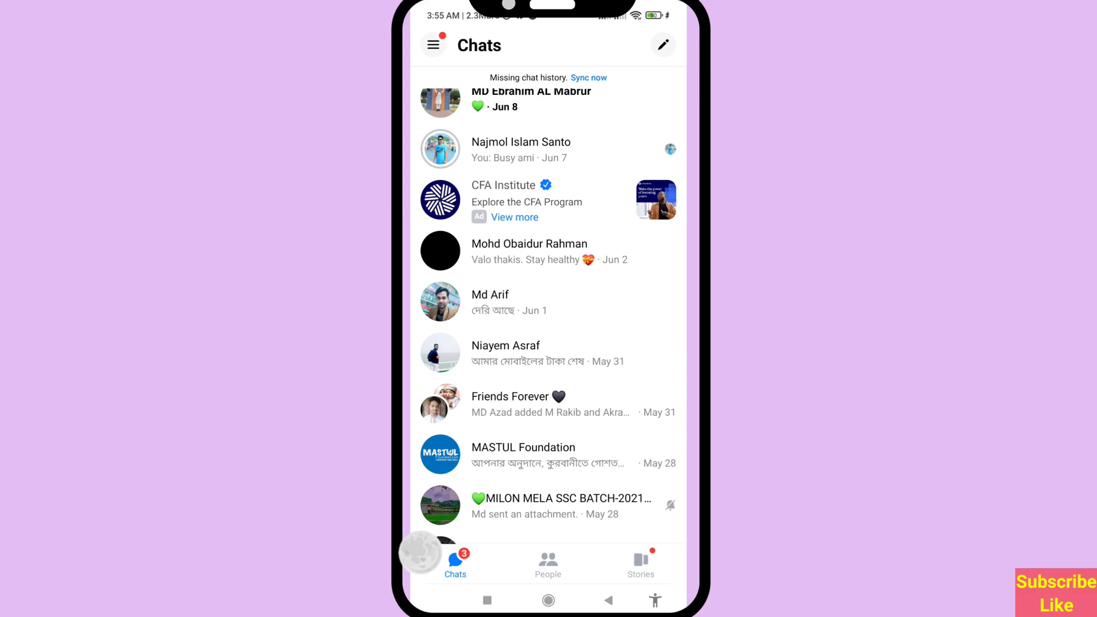
click(529, 252)
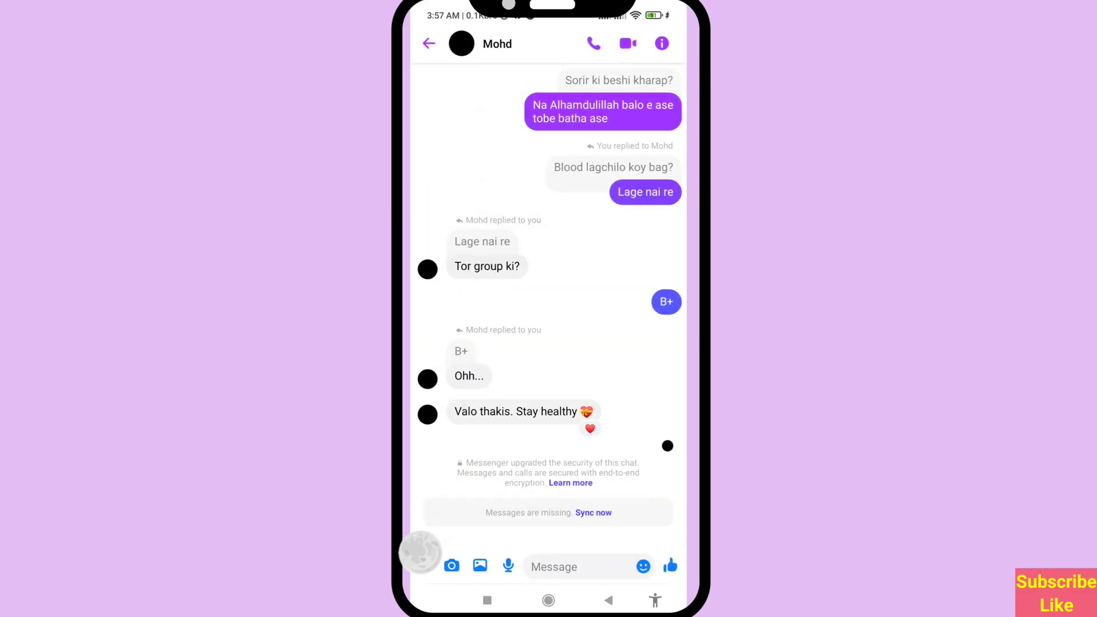
scroll(down, 3)
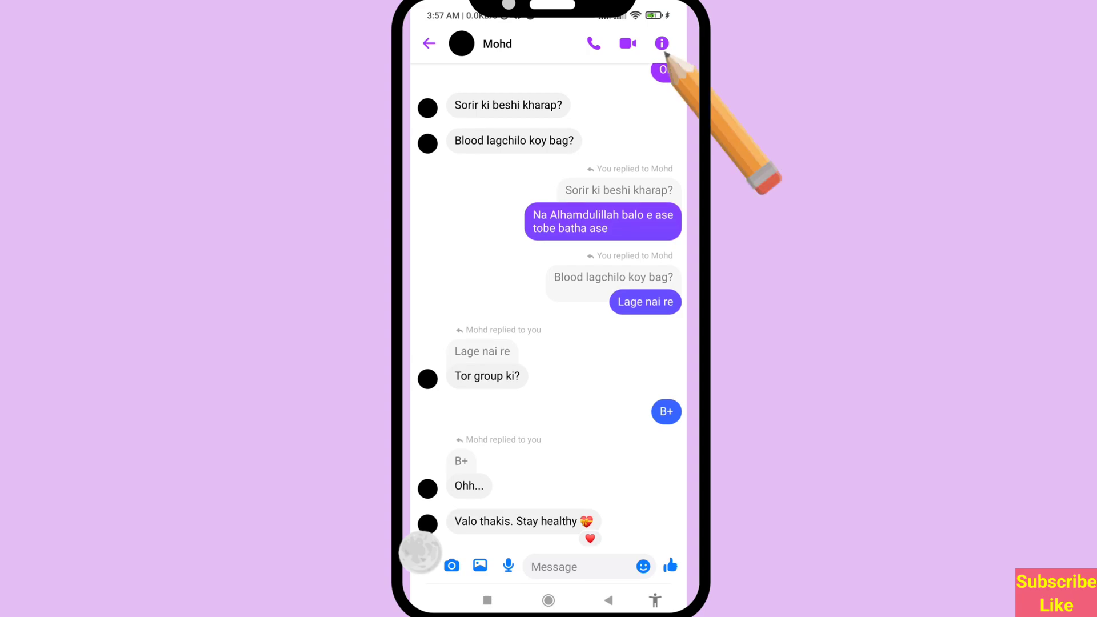
Show Mohd's chat details down to Privacy & support, with Disappearing messages still off
click(660, 44)
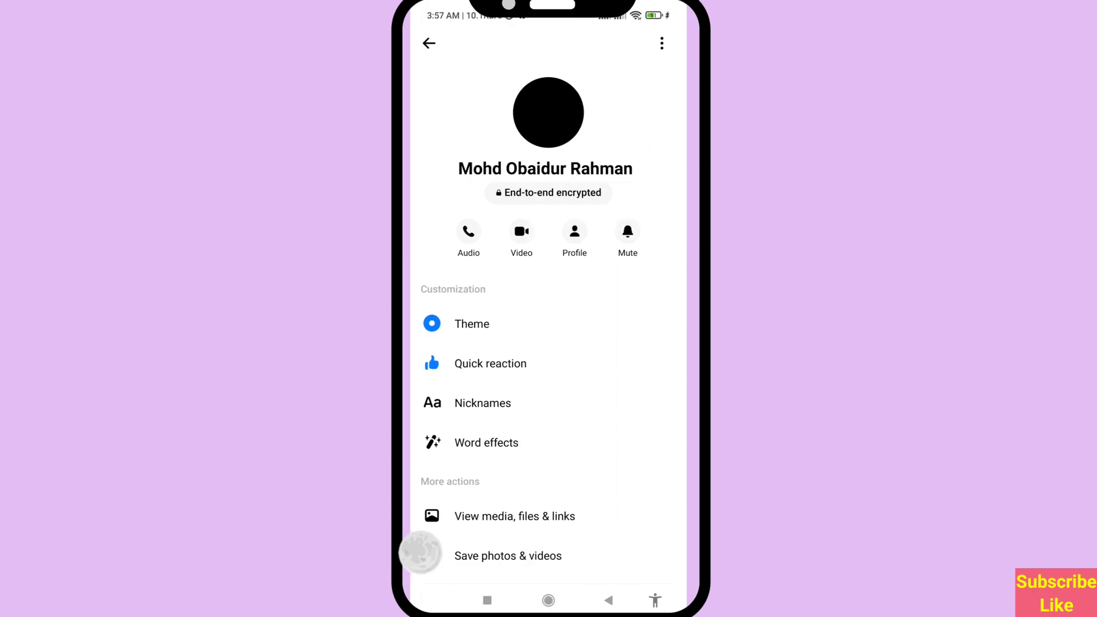
scroll(down, 3)
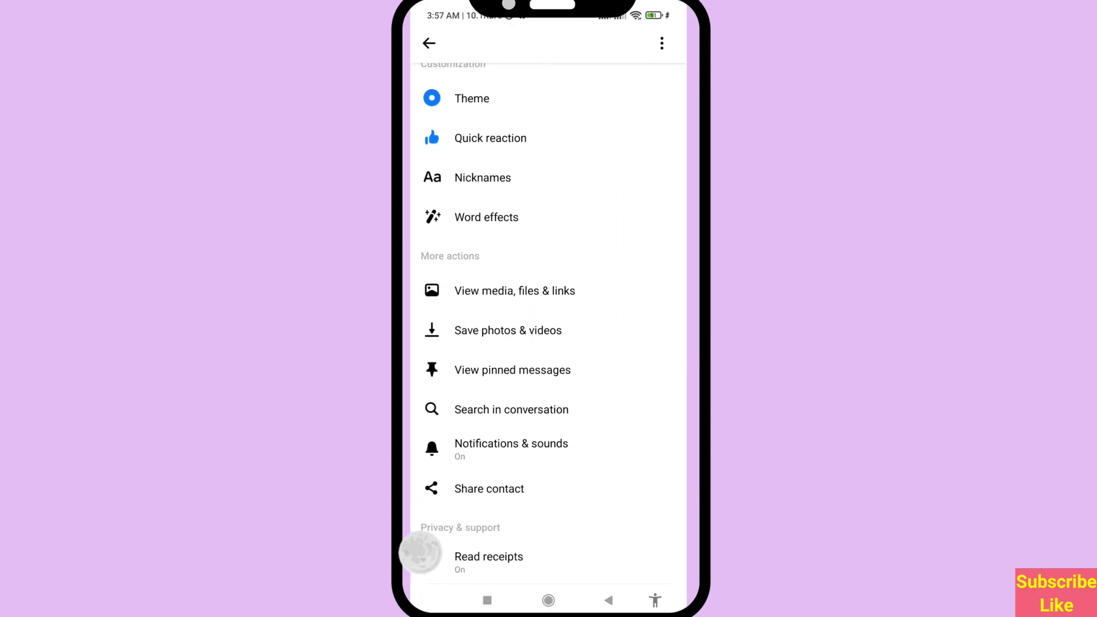
scroll(down, 3)
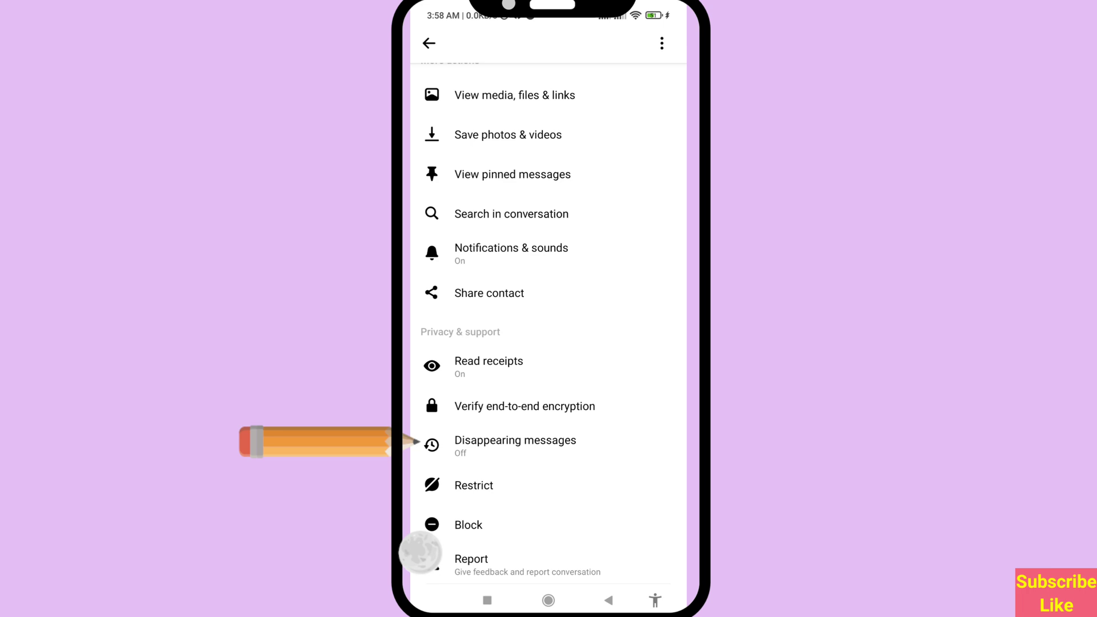
Set Disappearing messages to 24 hours and return to the chat details showing it on
click(515, 440)
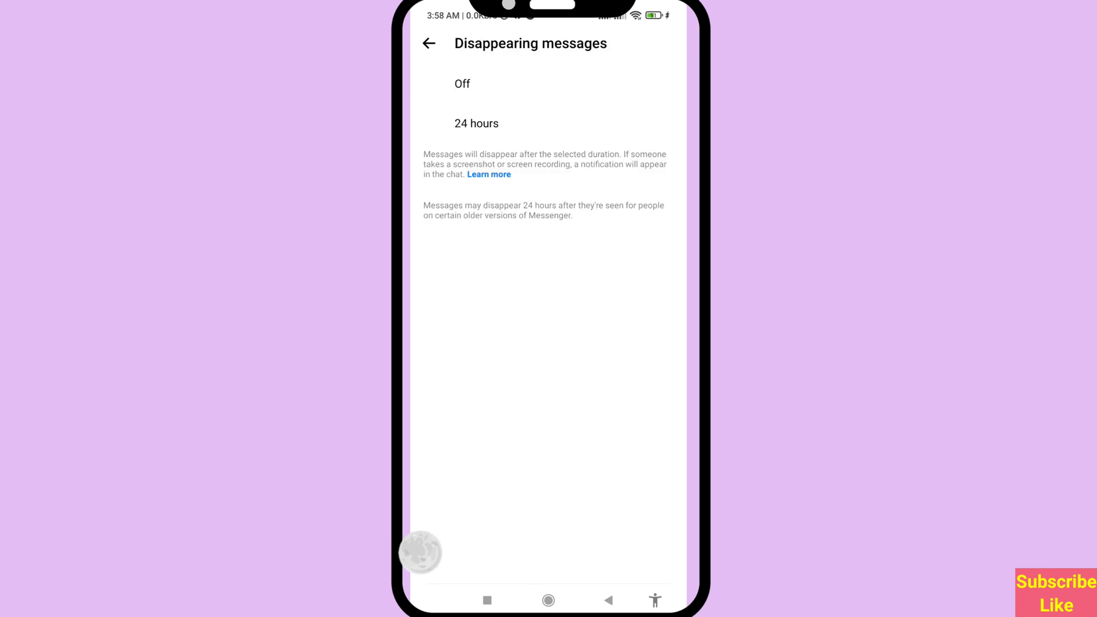
click(431, 84)
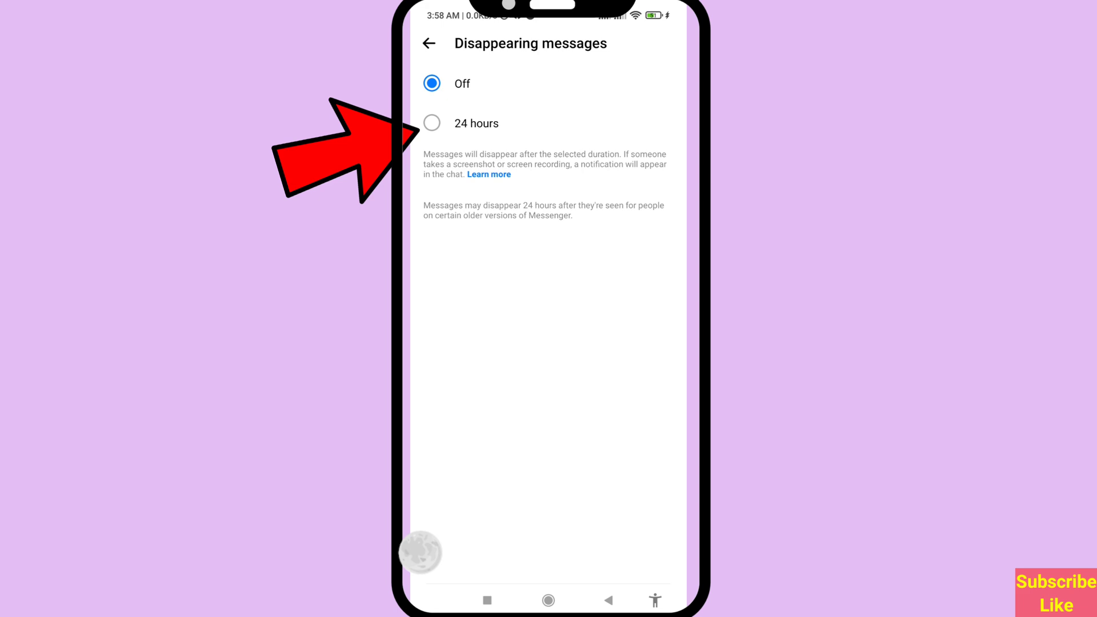
click(432, 123)
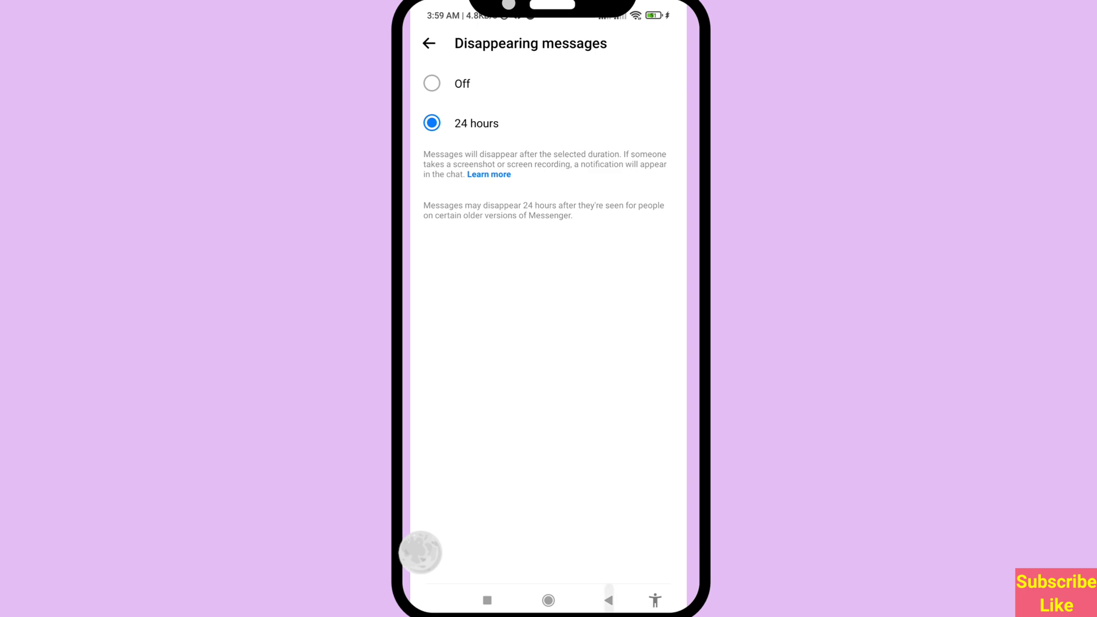
click(428, 43)
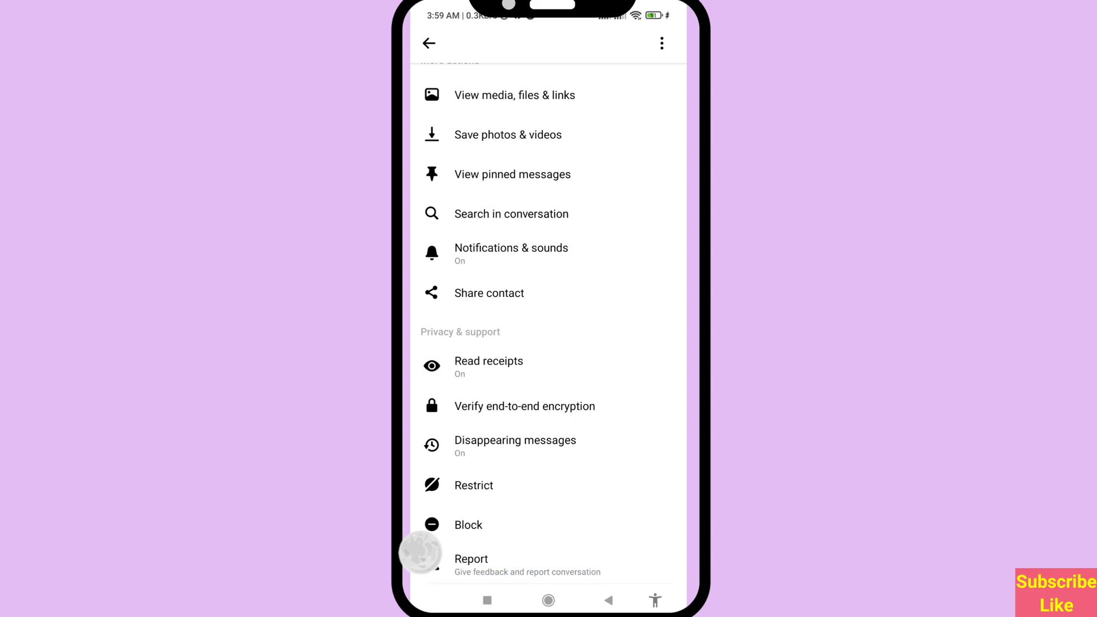
Go back to the Chats list, where Mohd's preview says disappearing messages were turned on
click(427, 42)
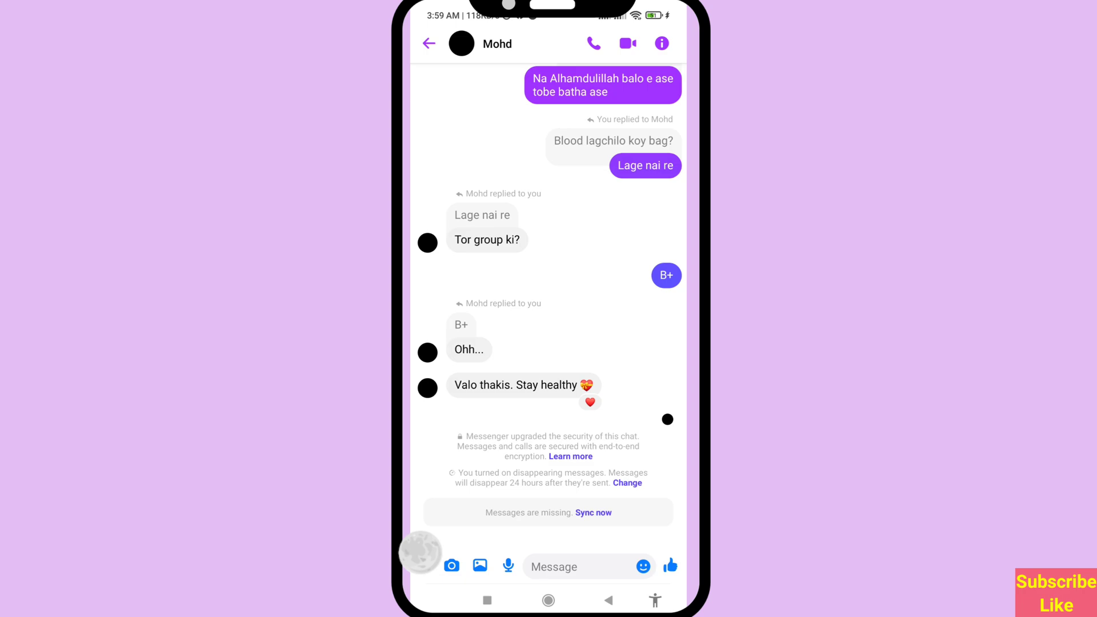
click(428, 42)
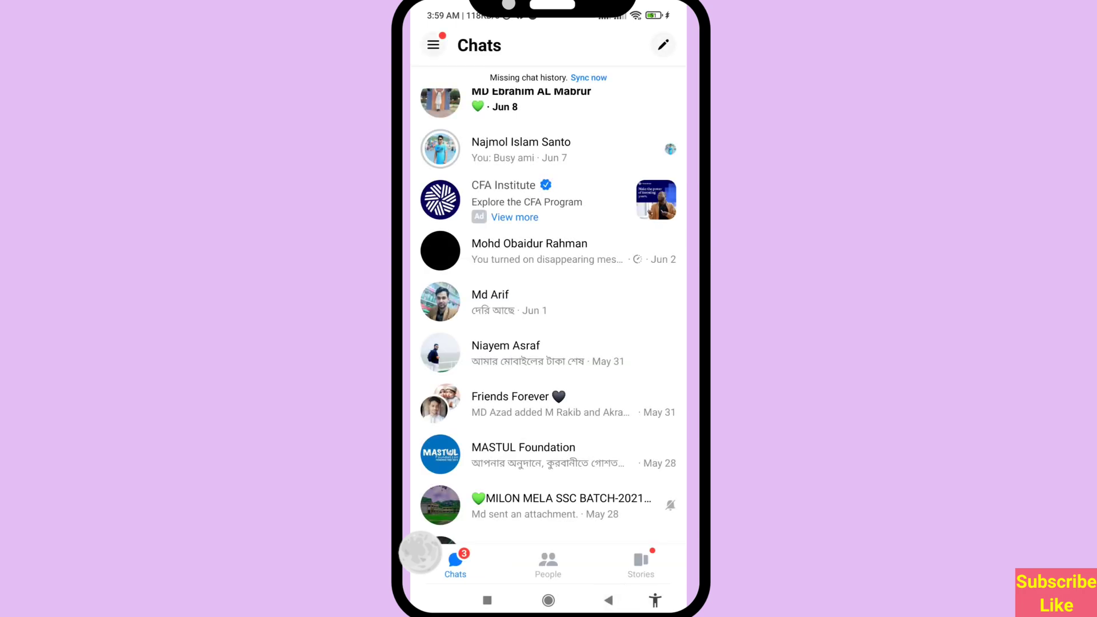